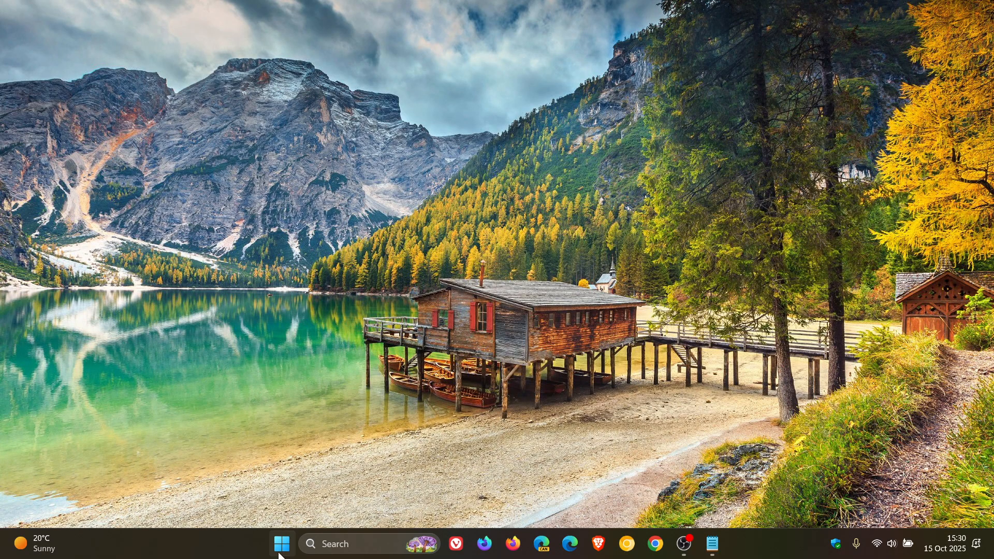
# Launch Settings from Start and show the Windows Update page reporting the device is up to date
pyautogui.click(279, 544)
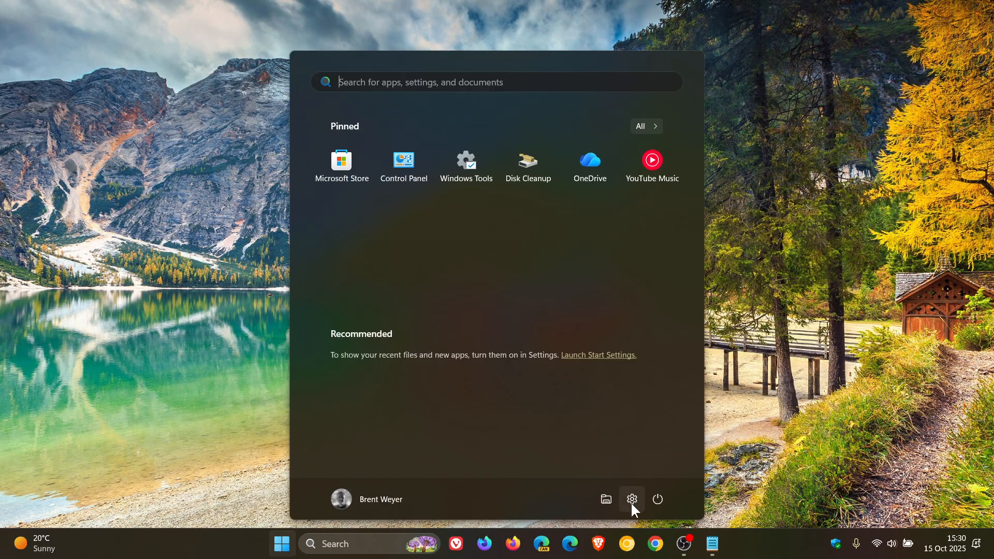
pyautogui.click(631, 499)
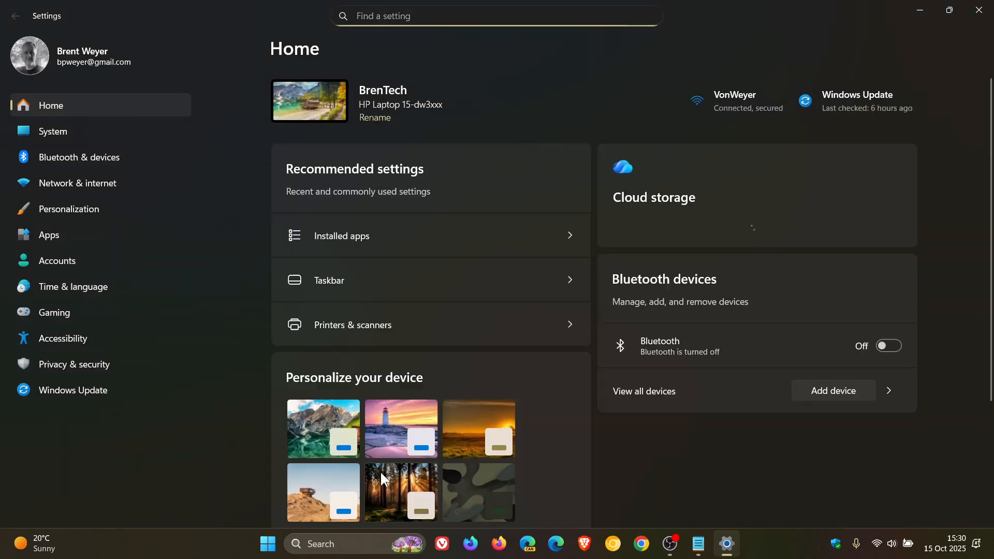
pyautogui.click(73, 390)
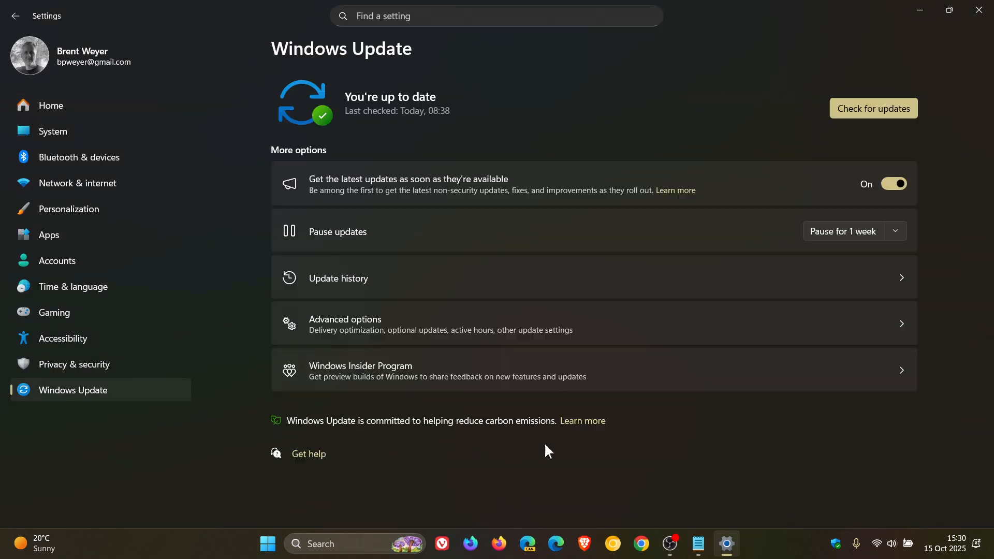
pyautogui.scroll(-3)
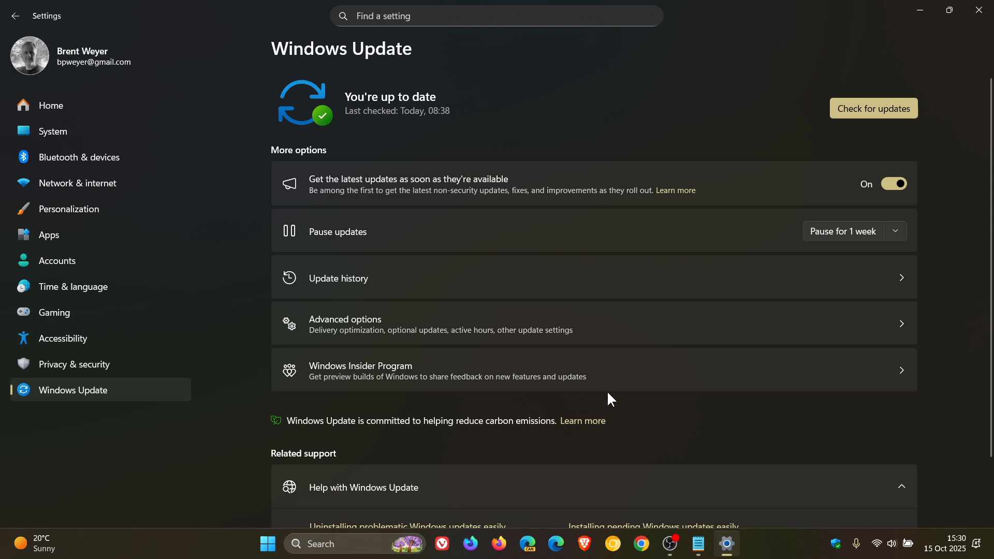
pyautogui.moveTo(583, 282)
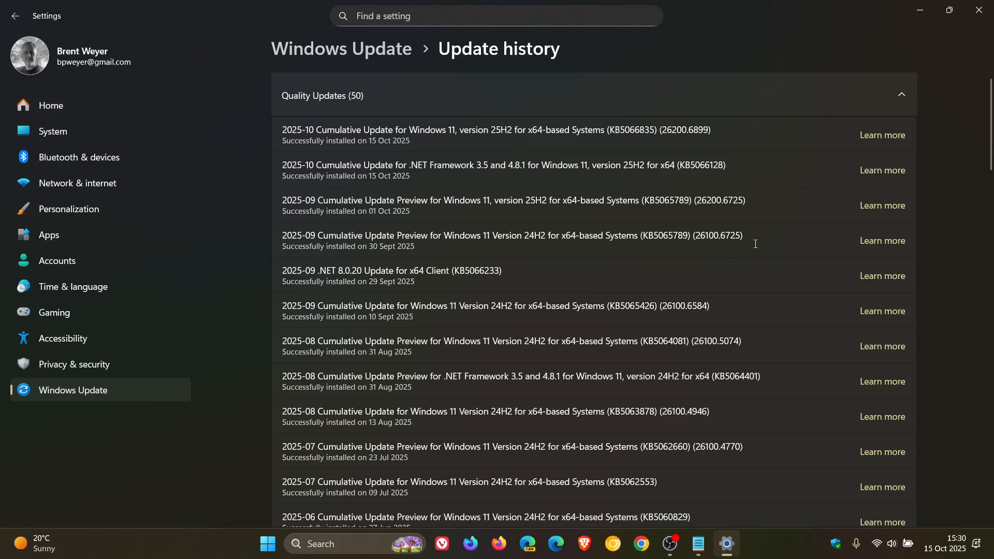
pyautogui.moveTo(795, 164)
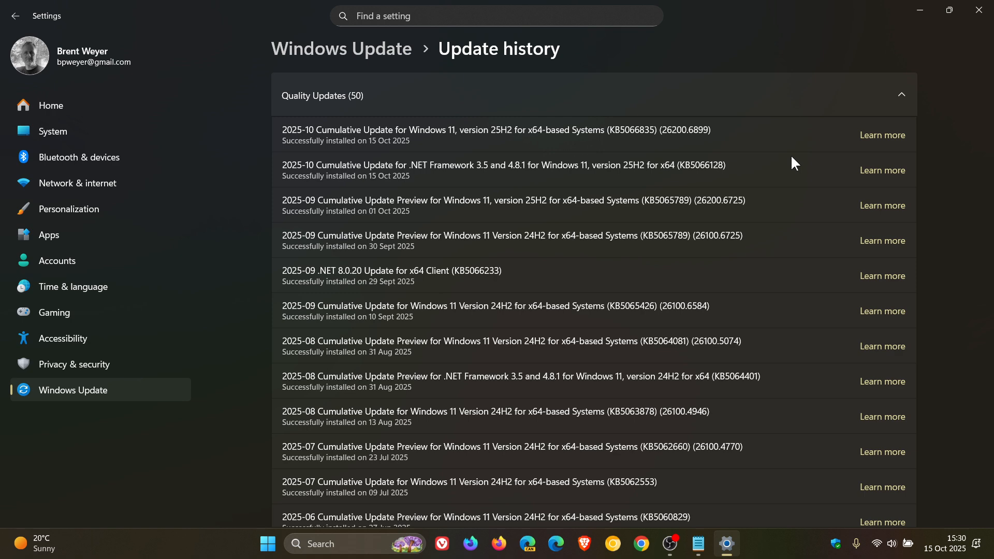
pyautogui.moveTo(660, 159)
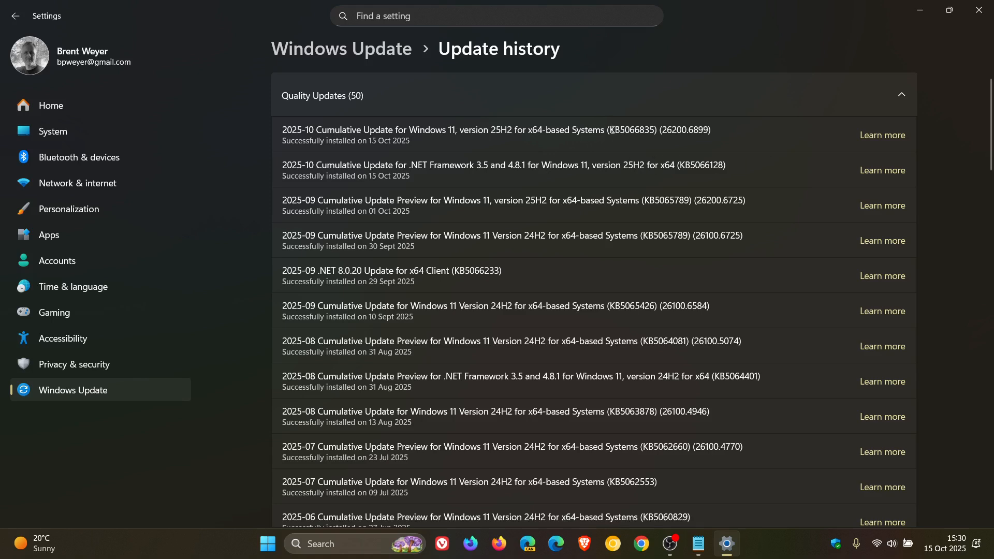
# Highlight KB5066835 and build 26200.6899 on the newest entry in Update history
pyautogui.doubleClick(631, 130)
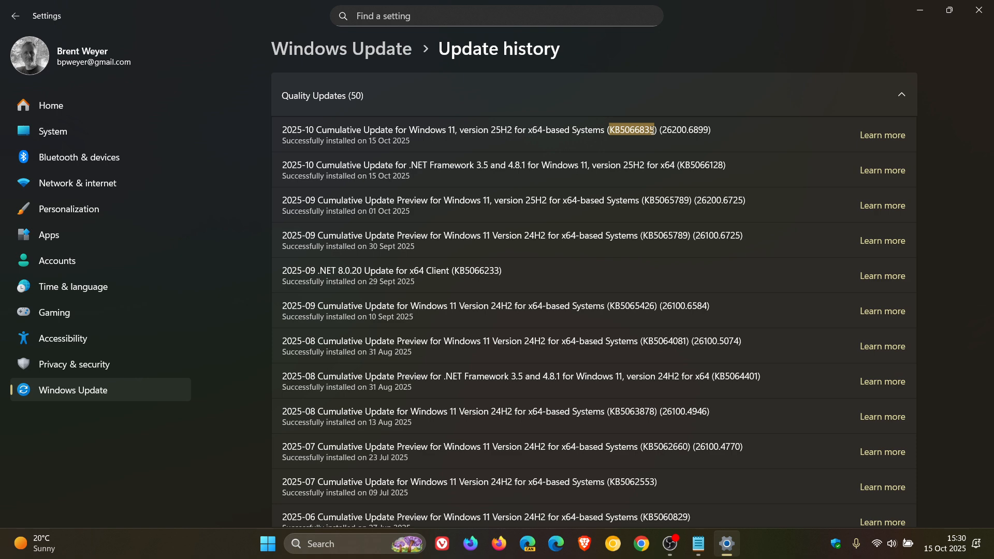
pyautogui.moveTo(672, 171)
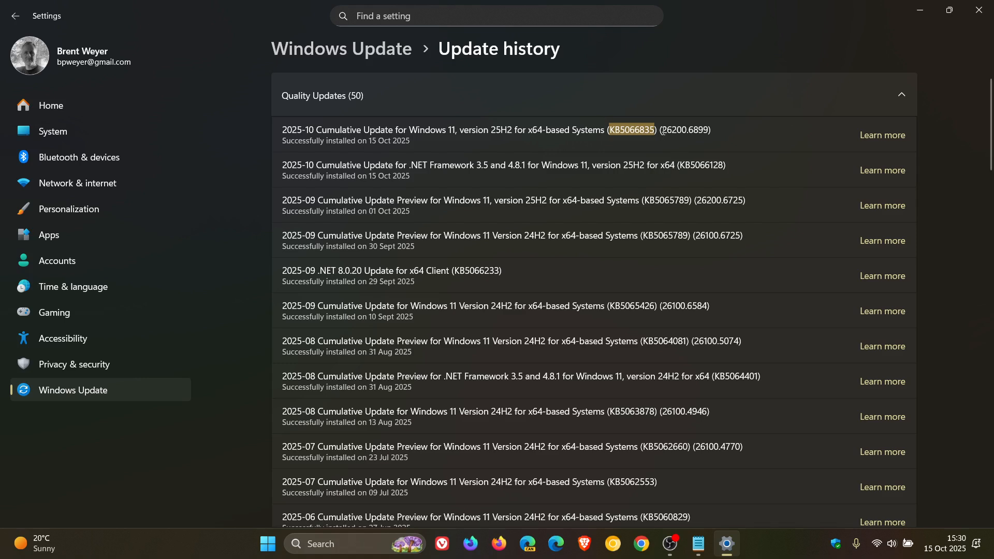
pyautogui.doubleClick(672, 130)
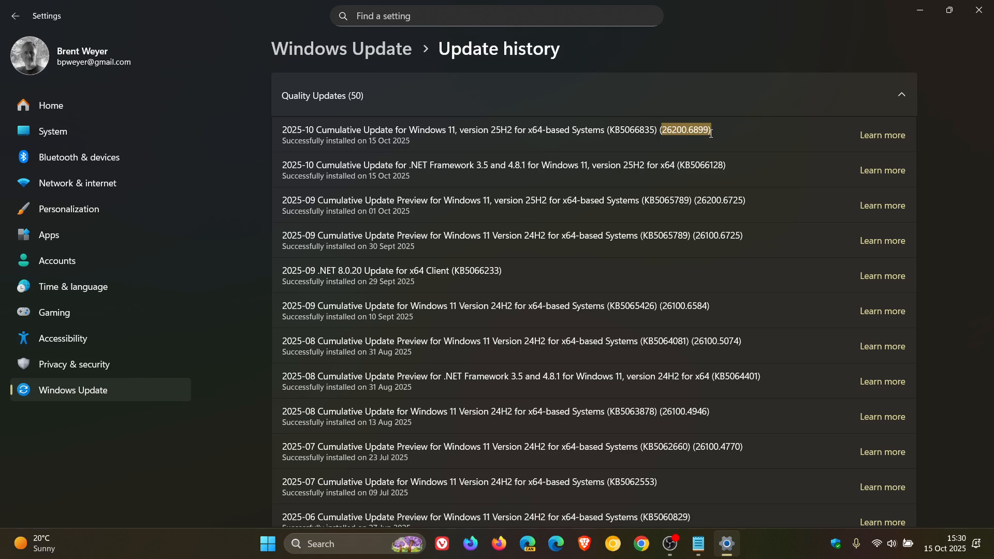
pyautogui.moveTo(734, 159)
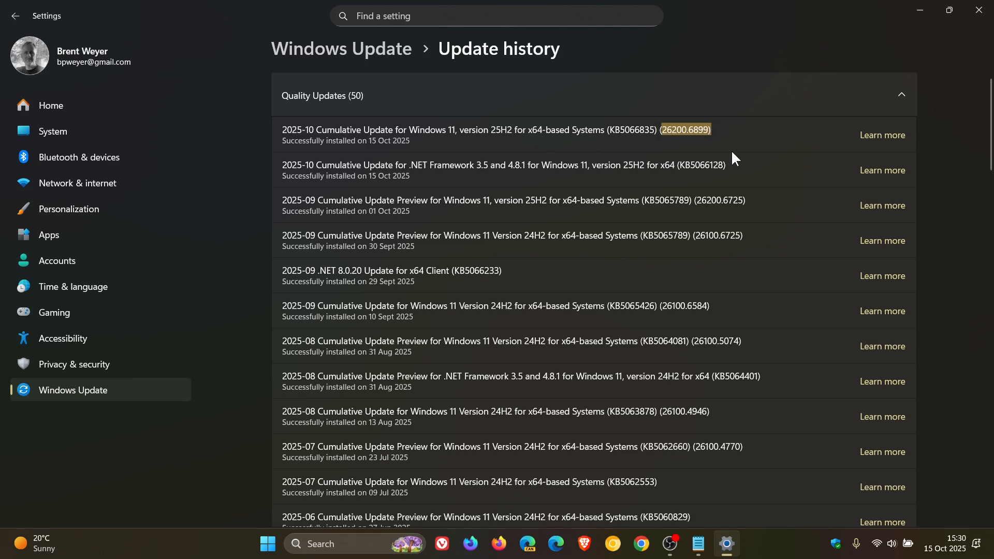
pyautogui.moveTo(612, 155)
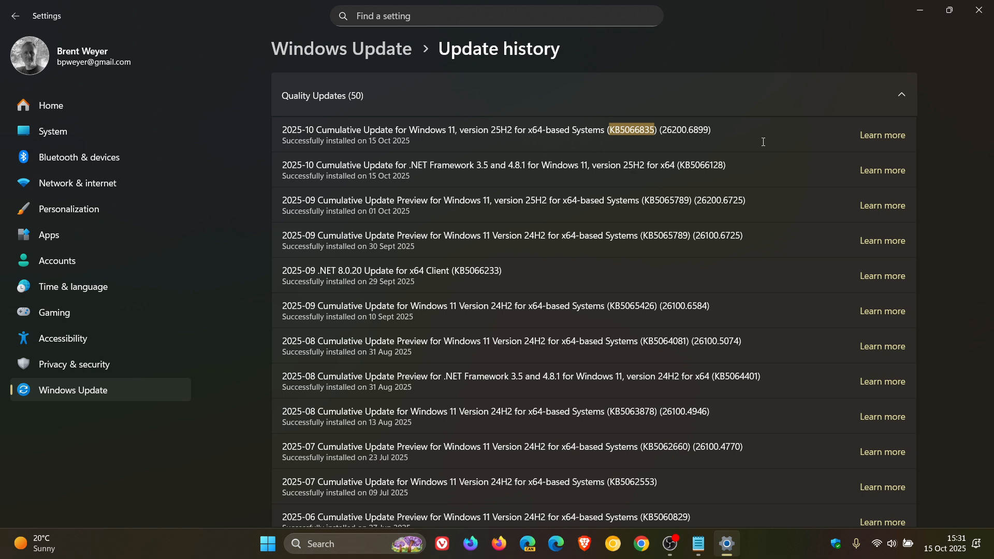
pyautogui.moveTo(646, 127)
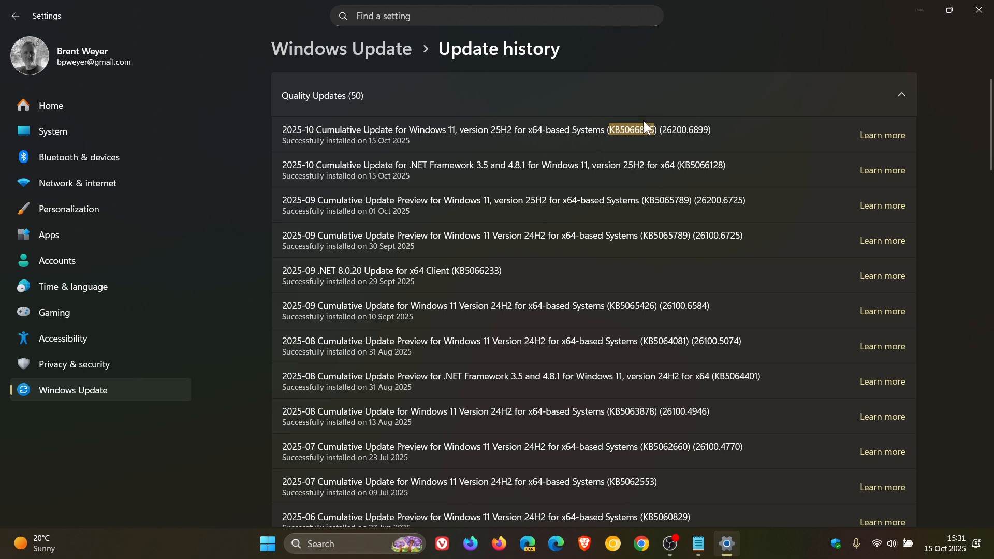
pyautogui.moveTo(639, 122)
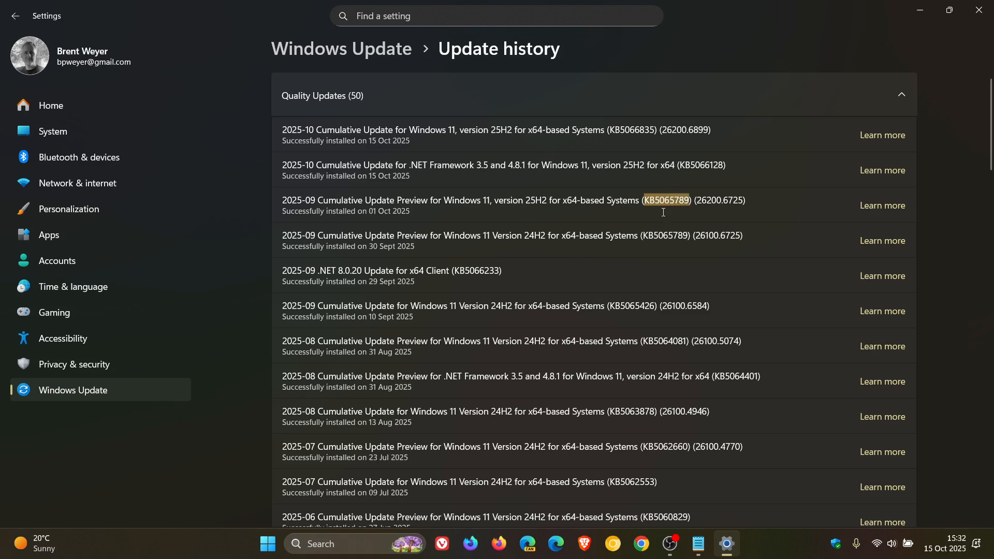
pyautogui.moveTo(662, 235)
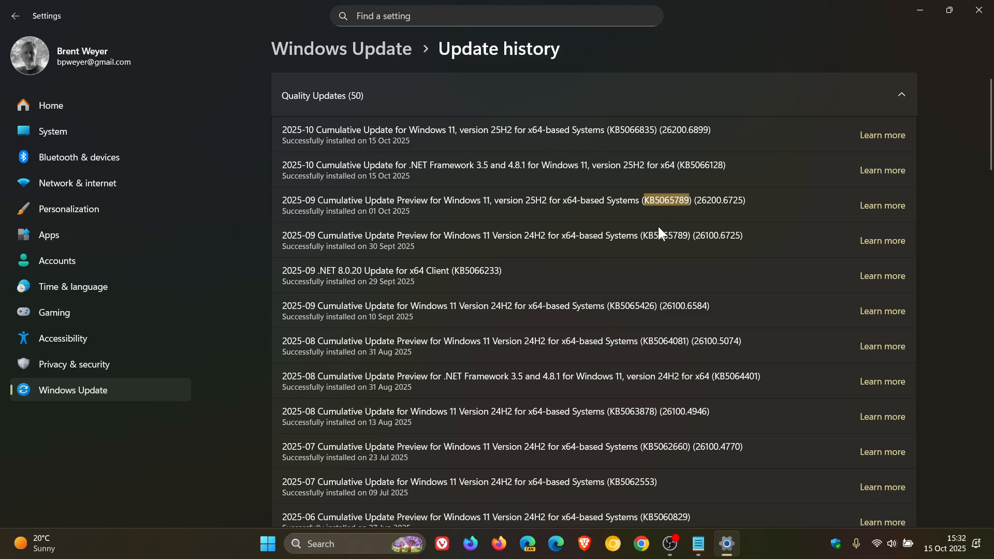
pyautogui.moveTo(664, 207)
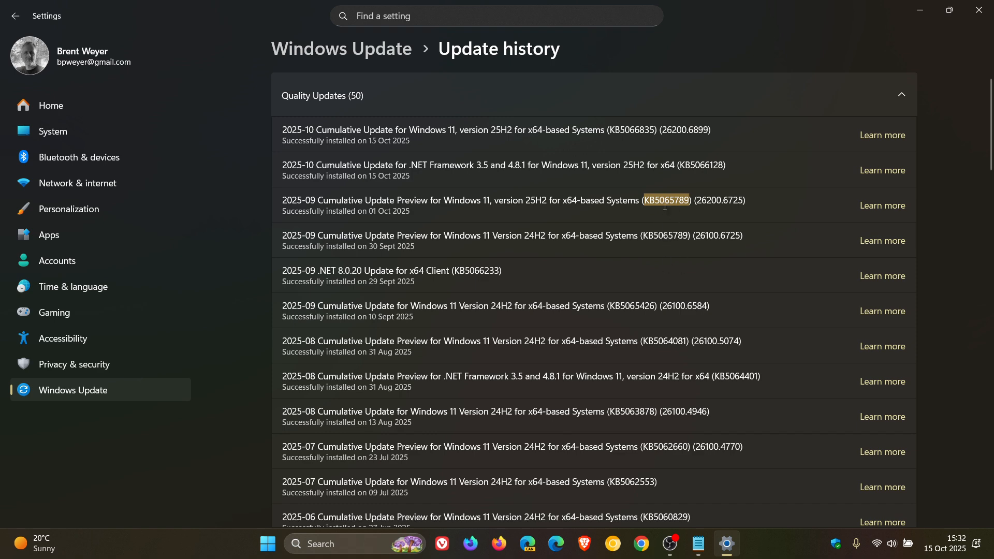
pyautogui.moveTo(657, 266)
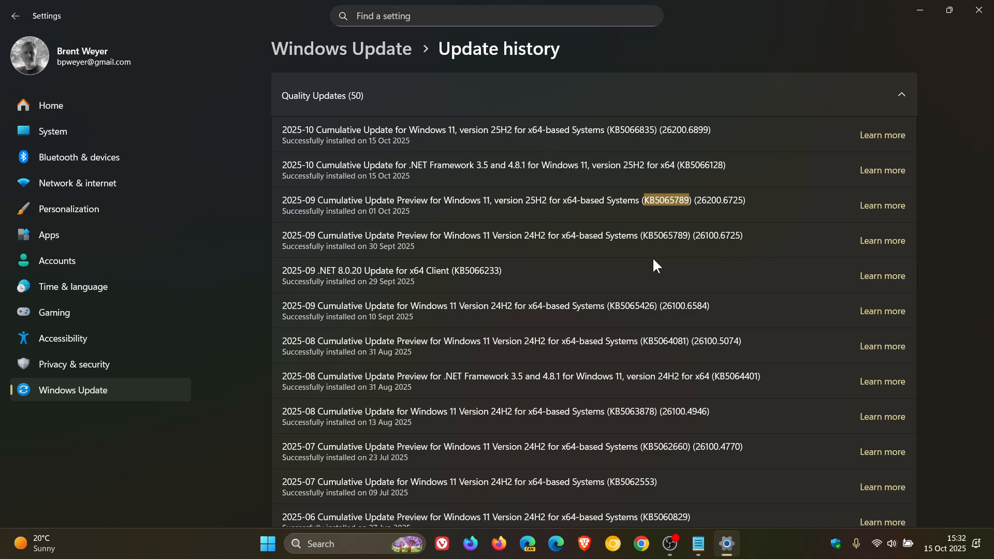
pyautogui.moveTo(312, 213)
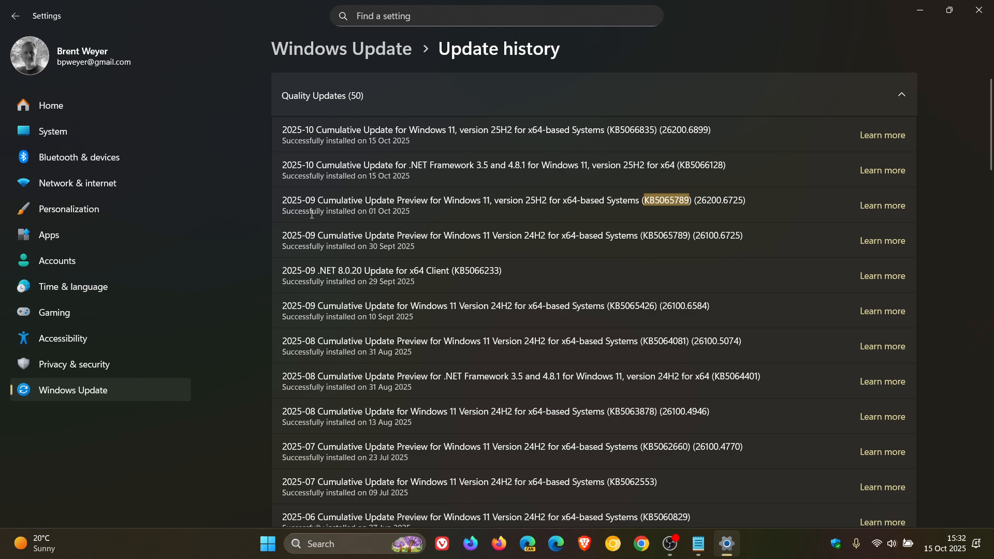
pyautogui.click(53, 132)
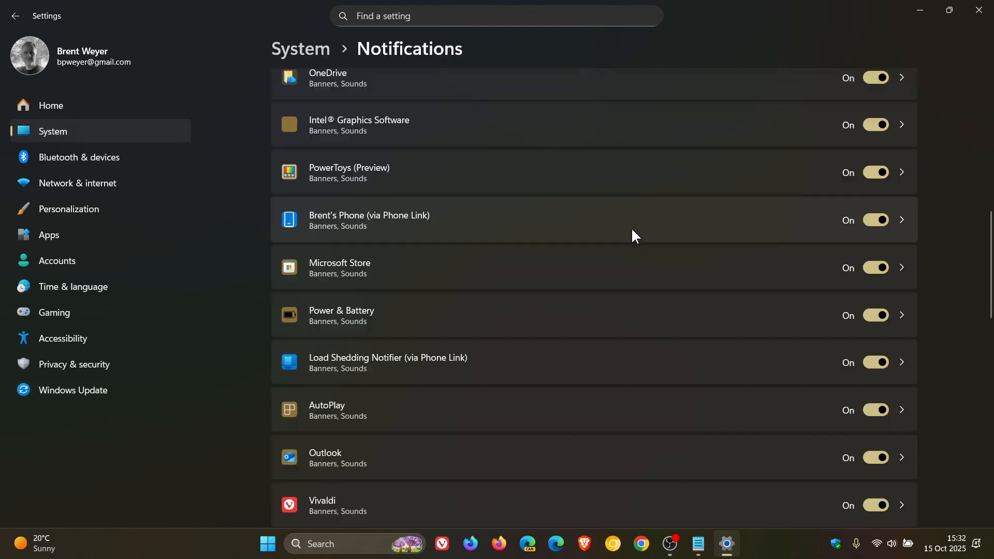
# Scroll Notifications to the on-screen indicators position set to Top center
pyautogui.scroll(-3)
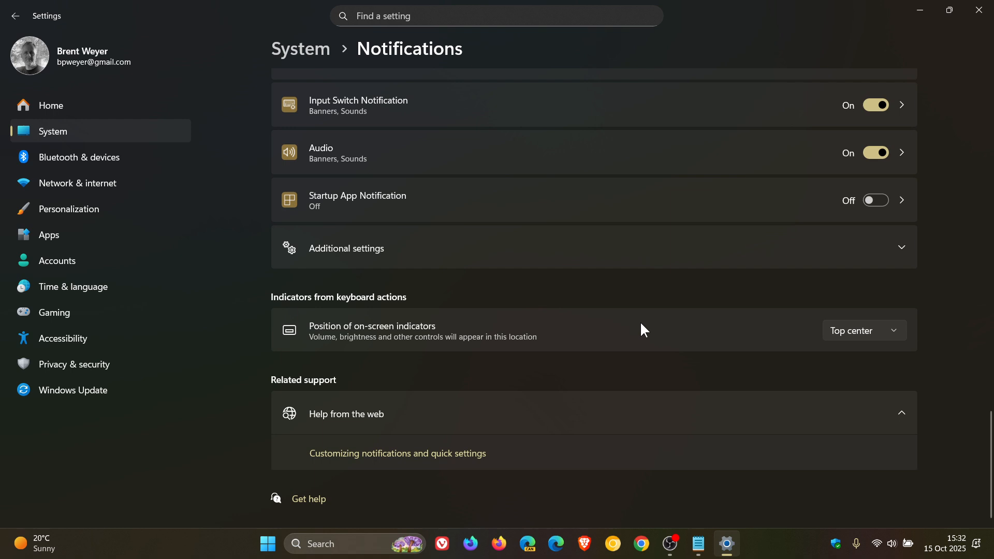
pyautogui.moveTo(866, 346)
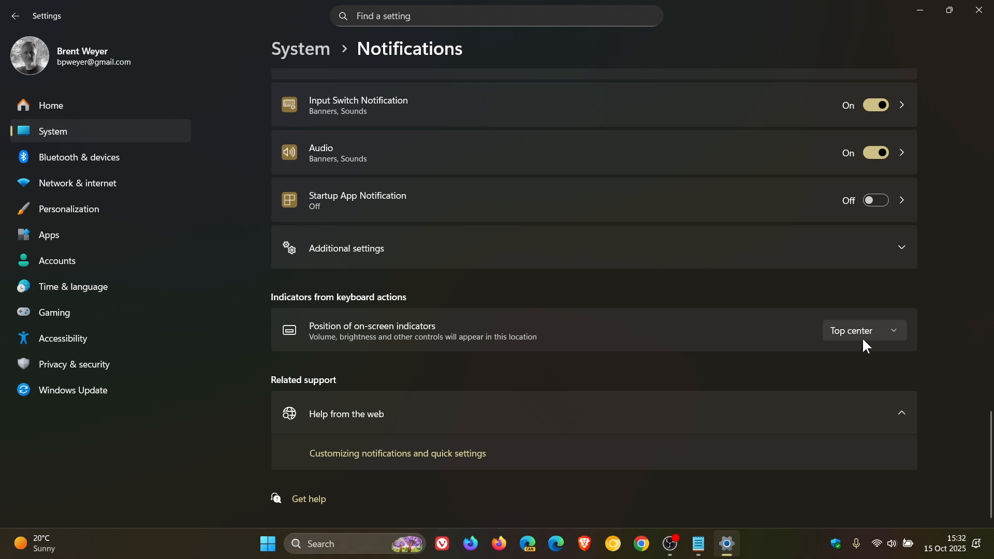
pyautogui.moveTo(713, 339)
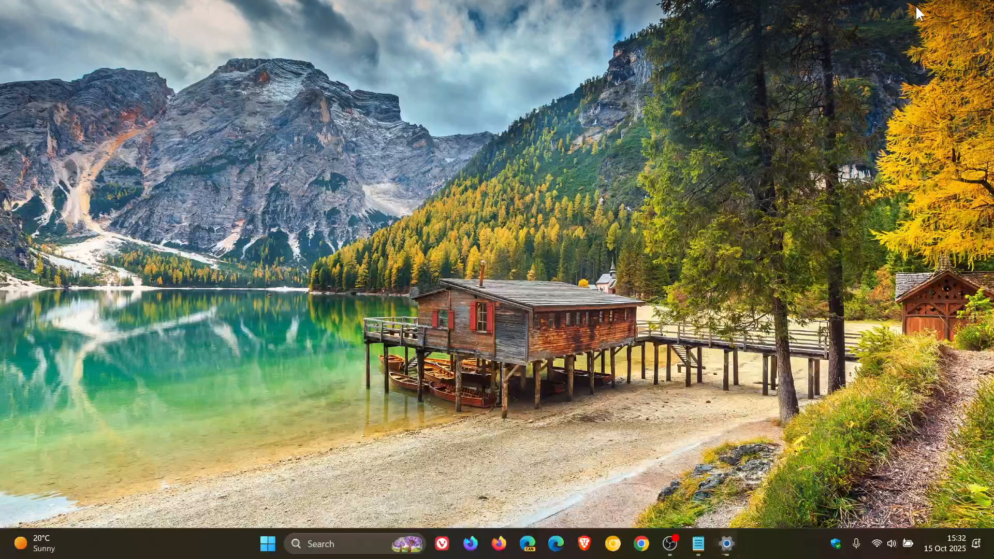
pyautogui.moveTo(775, 221)
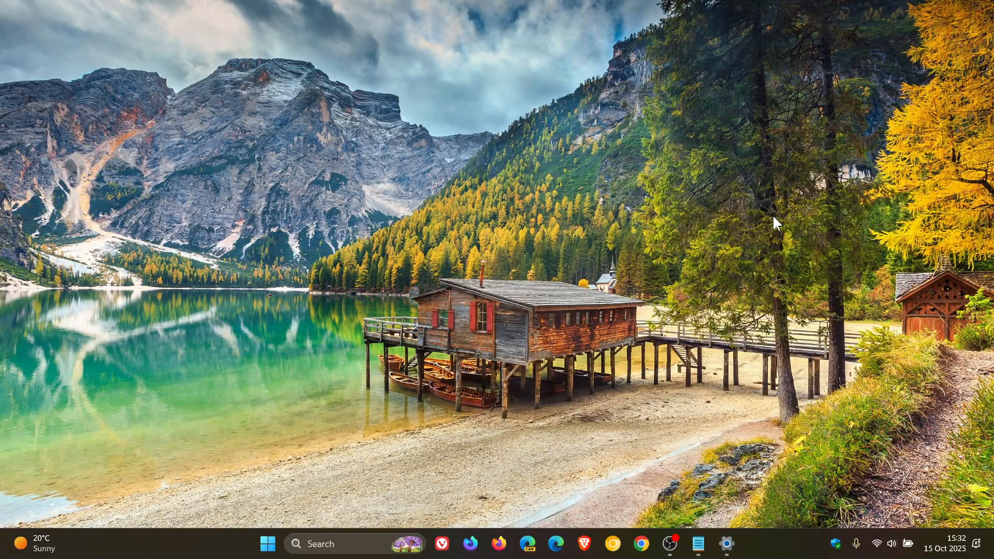
# Launch File Explorer from Start, showing This PC with Local Disk (C:) 356 GB free
pyautogui.click(268, 544)
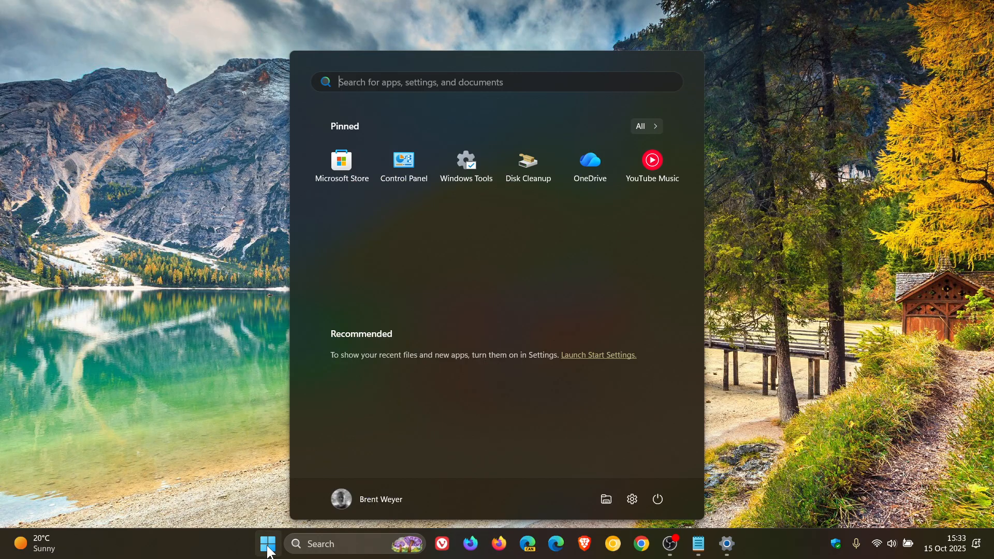
pyautogui.moveTo(600, 406)
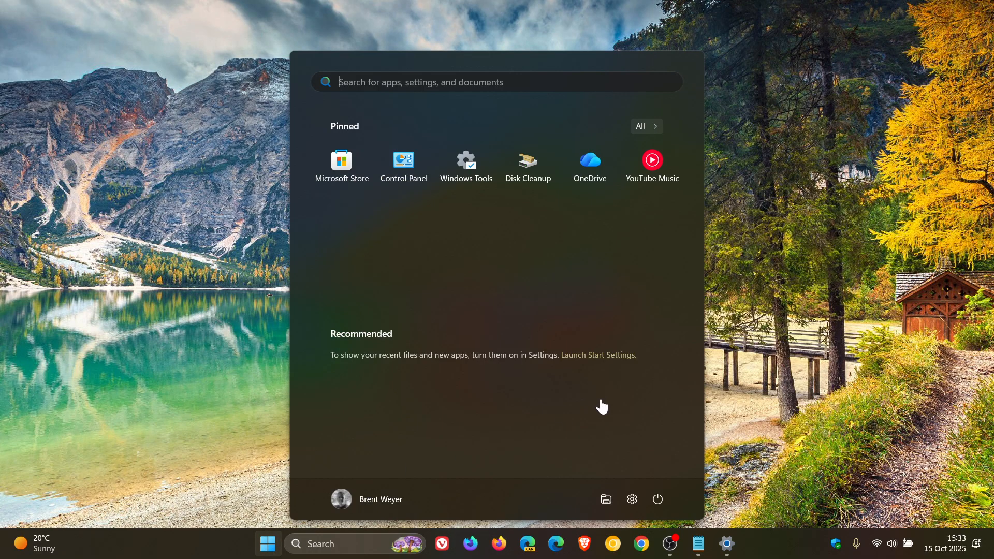
pyautogui.click(605, 499)
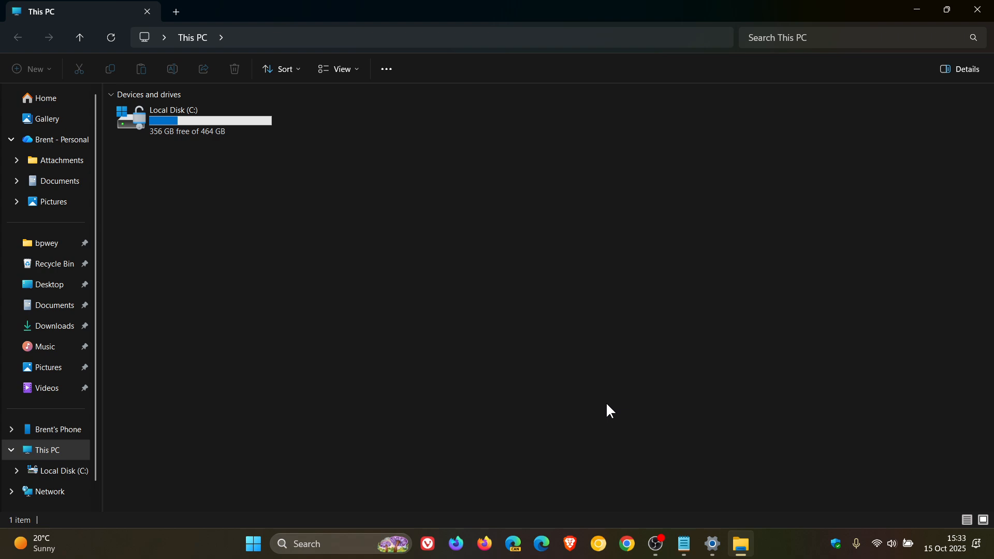
# Show the Open with choices (Paint, Photos) for an image in Pictures > Thumbnails
pyautogui.click(53, 202)
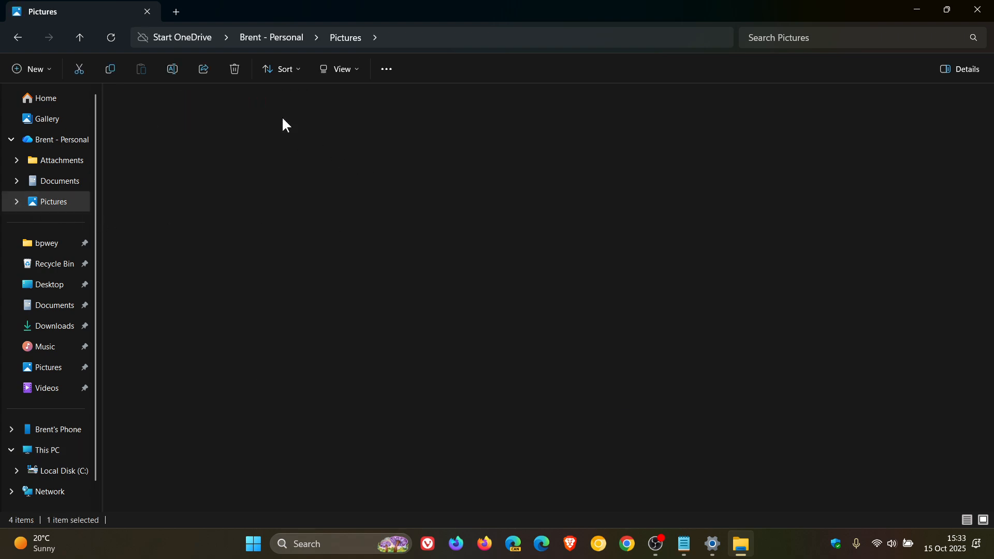
pyautogui.rightClick(354, 207)
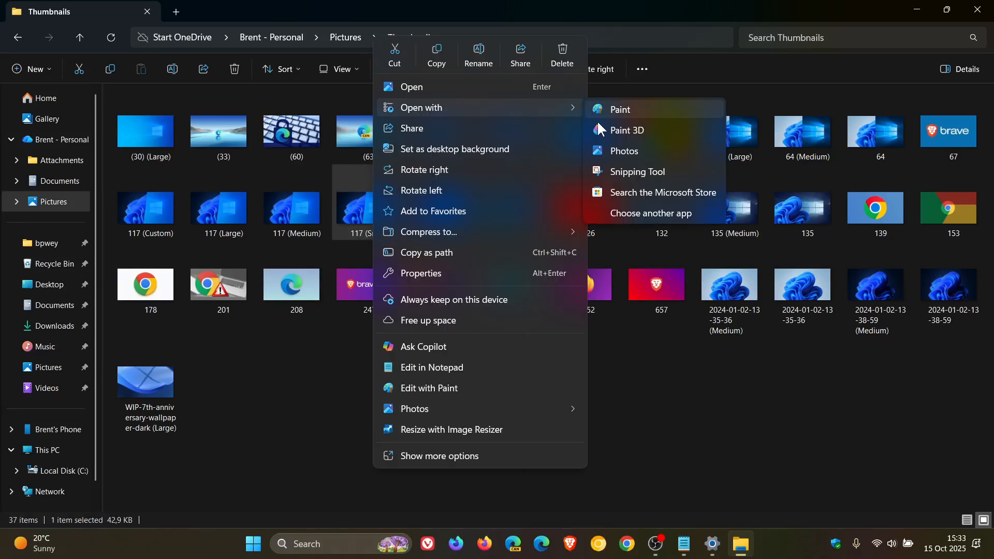
pyautogui.moveTo(597, 183)
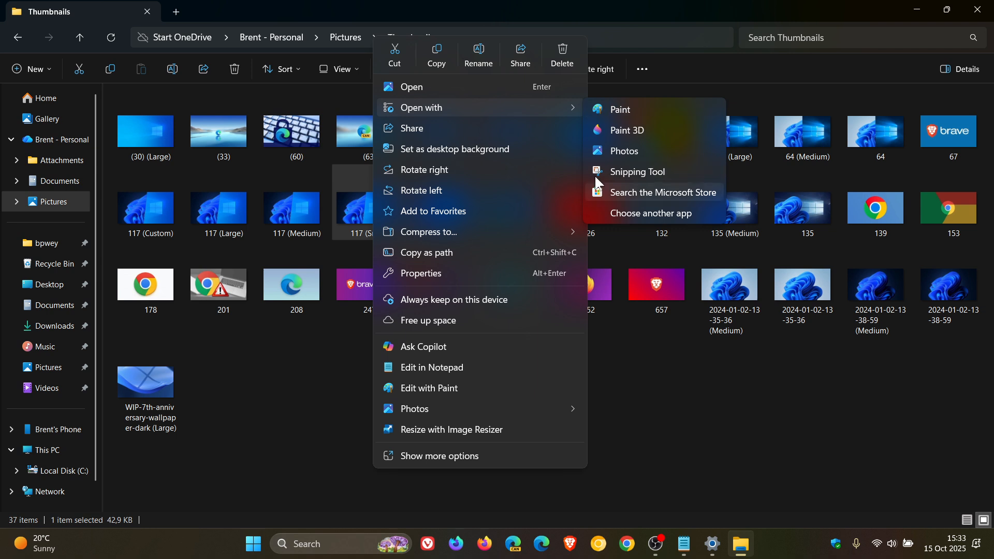
pyautogui.moveTo(619, 110)
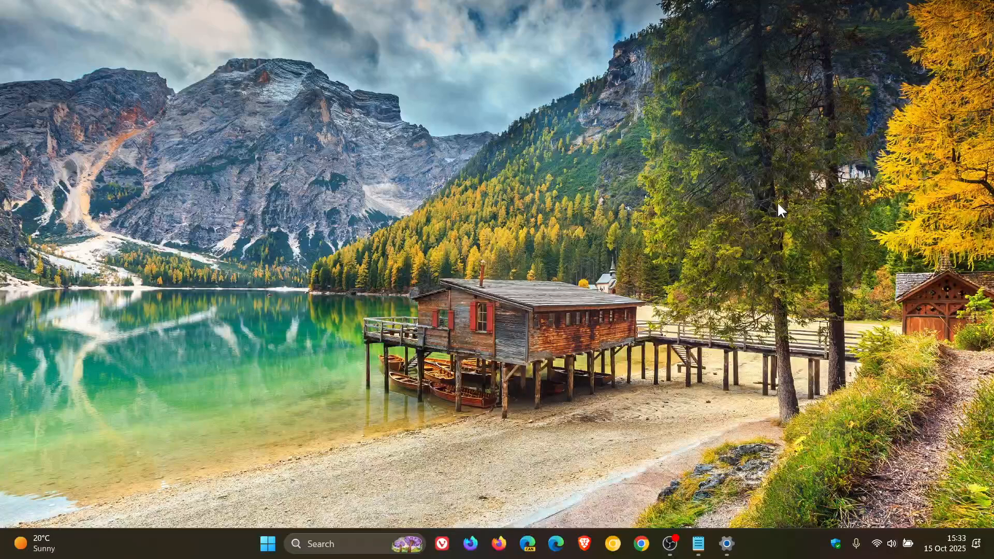
# Restore Settings and return to the System overview, scrolling toward Advanced
pyautogui.click(725, 544)
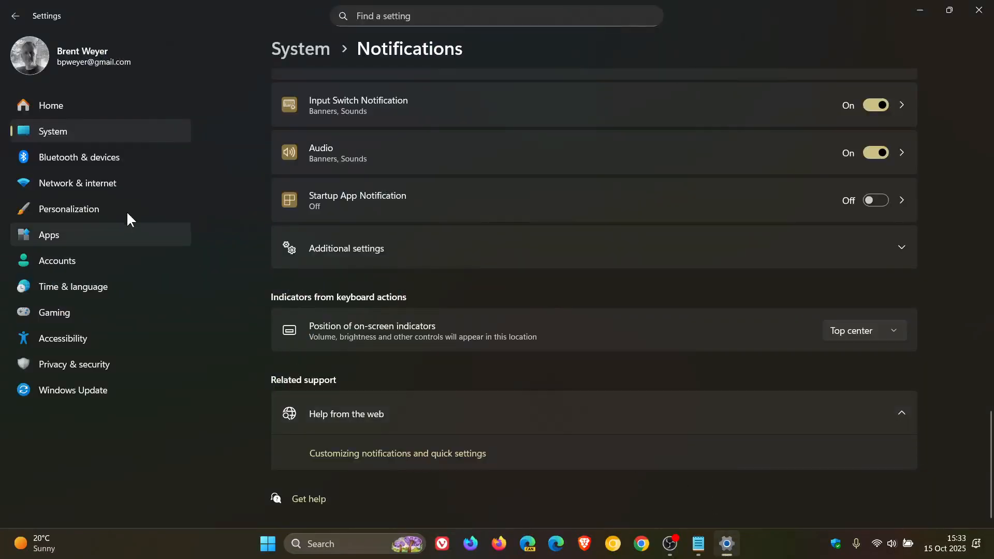
pyautogui.click(15, 16)
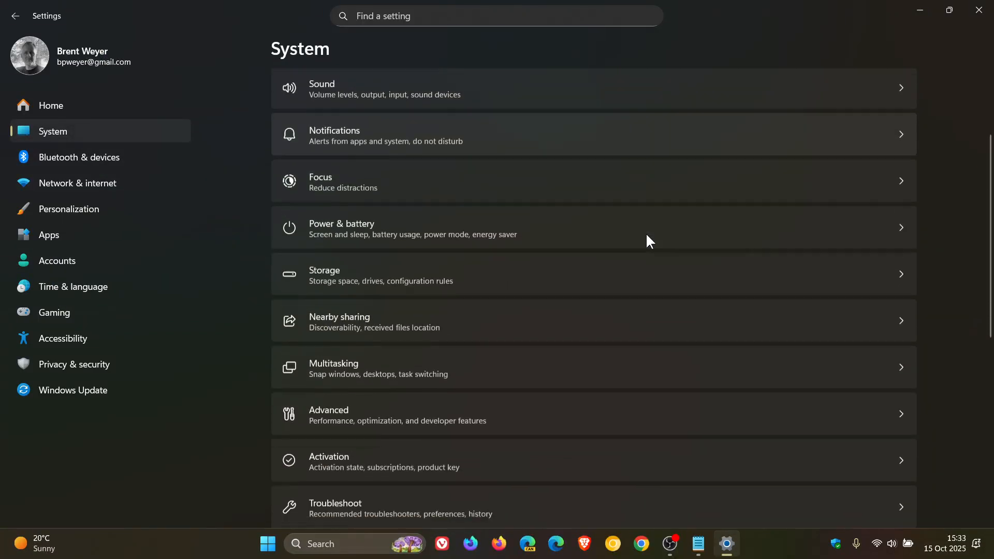
pyautogui.scroll(-3)
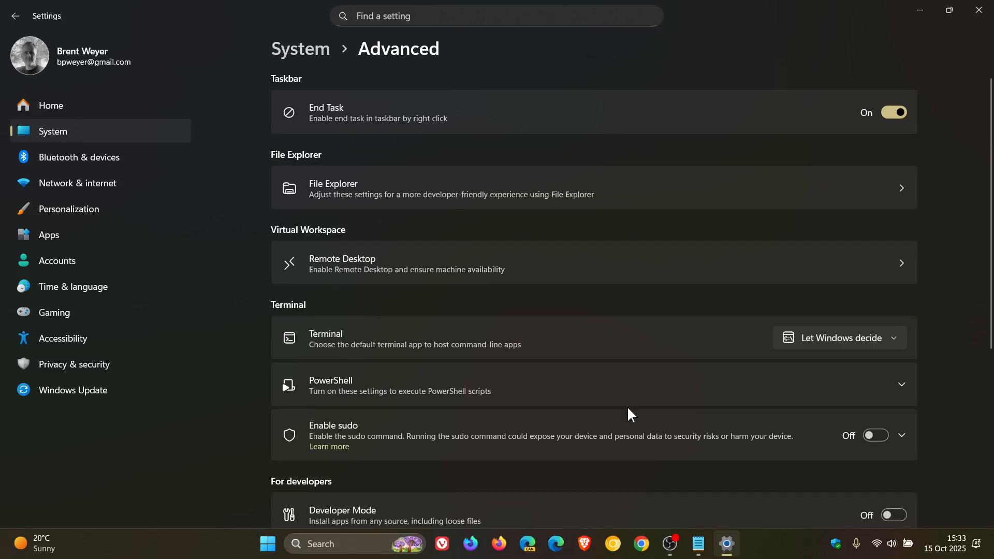
pyautogui.moveTo(697, 239)
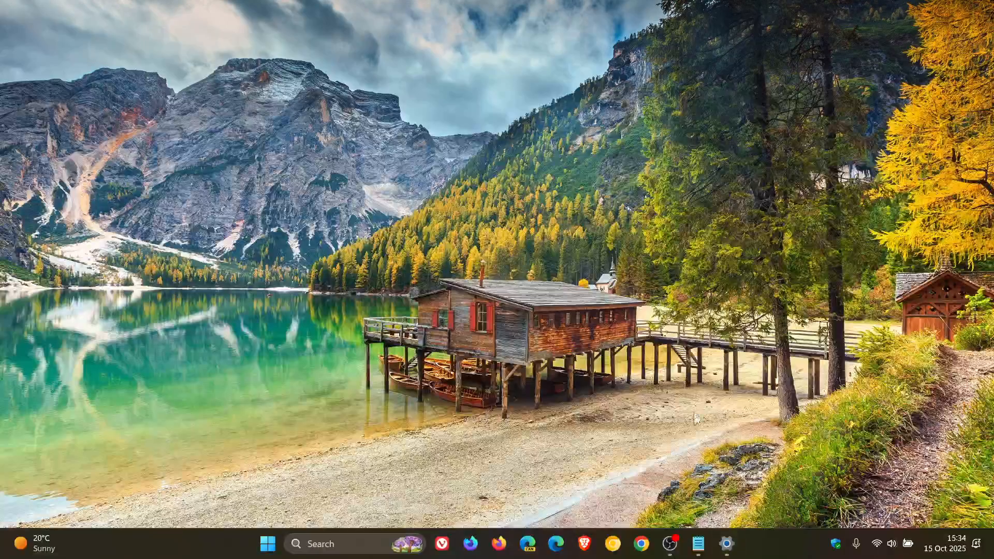
# Bring up the Notepad note on en and em dash shortcuts, then close it
pyautogui.click(698, 544)
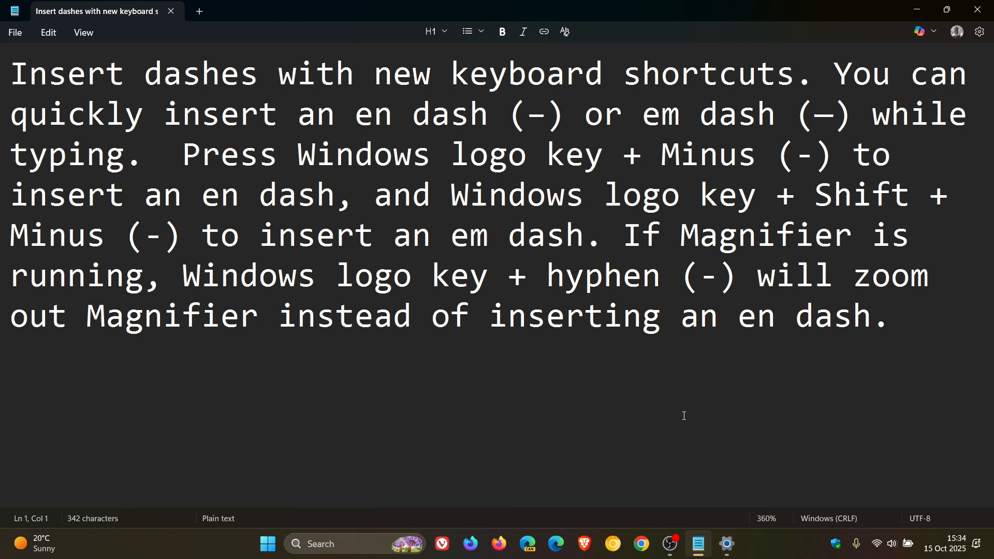
pyautogui.click(11, 73)
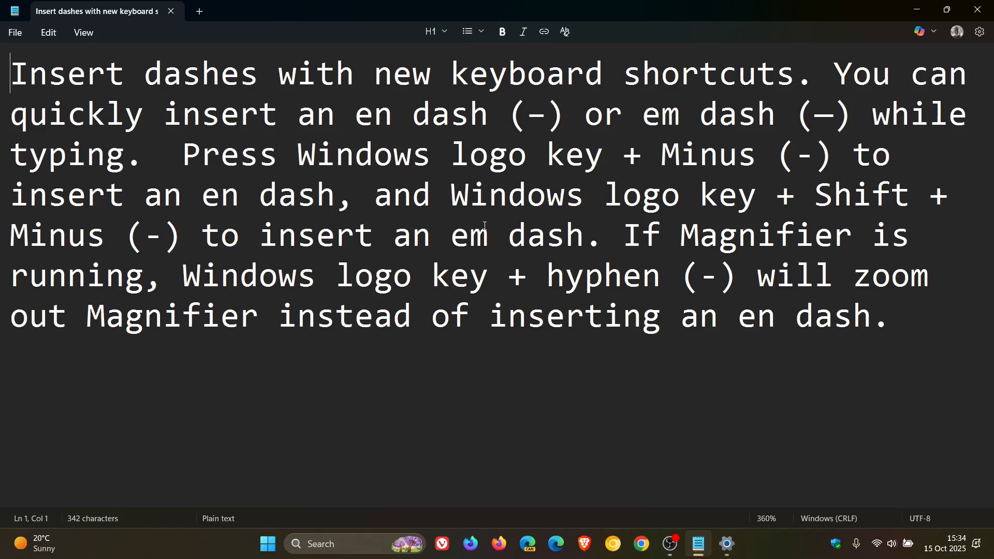
pyautogui.moveTo(695, 388)
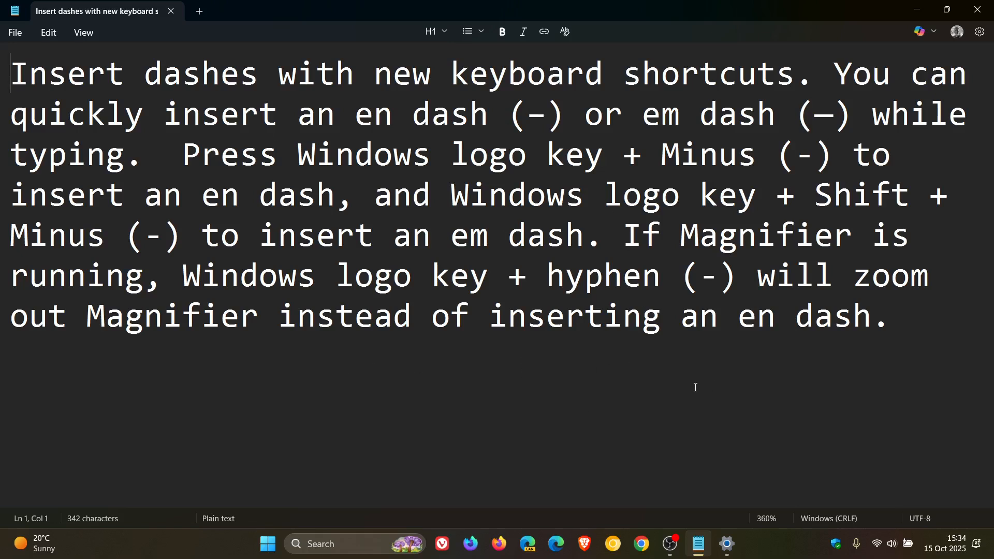
pyautogui.moveTo(977, 11)
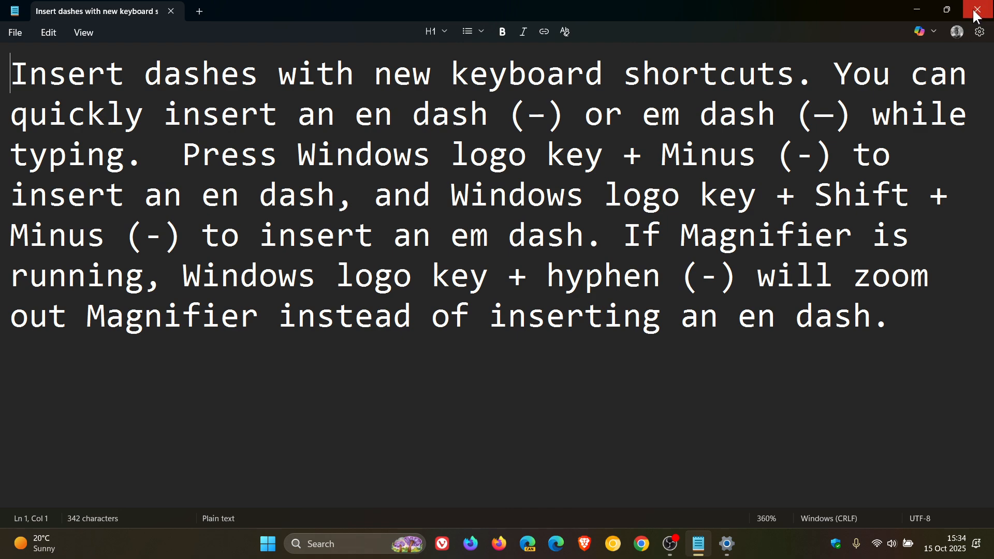
pyautogui.click(978, 11)
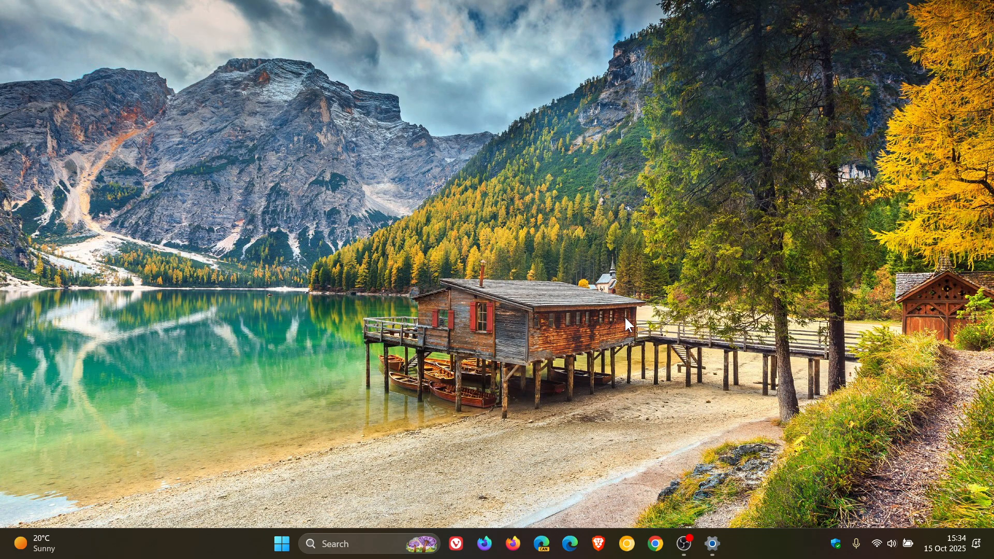
pyautogui.moveTo(660, 260)
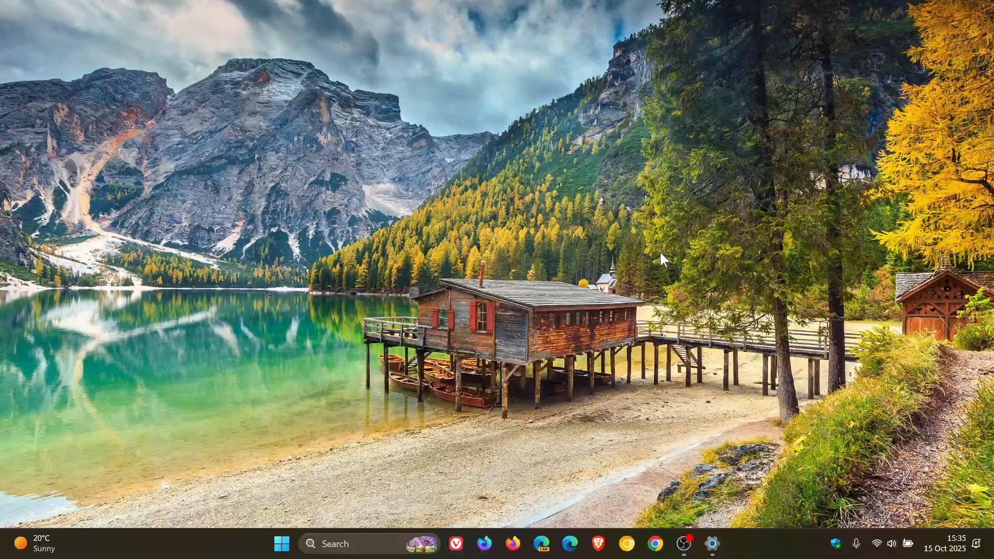
pyautogui.moveTo(657, 474)
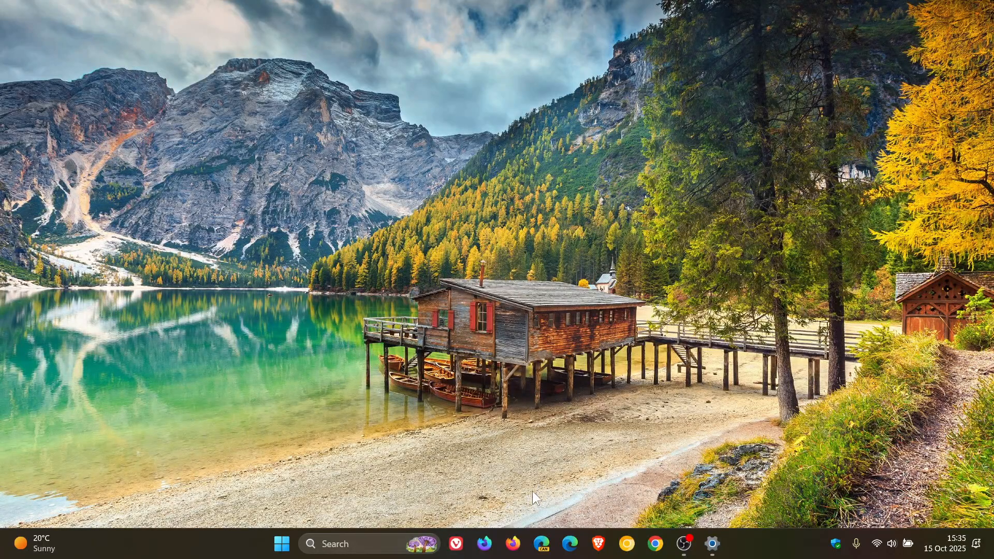
pyautogui.moveTo(686, 249)
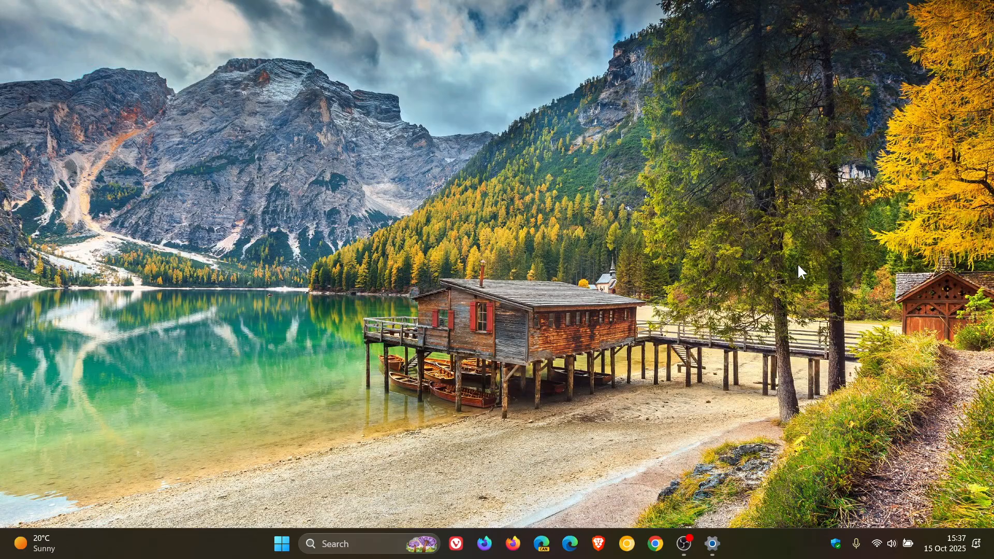
pyautogui.moveTo(691, 335)
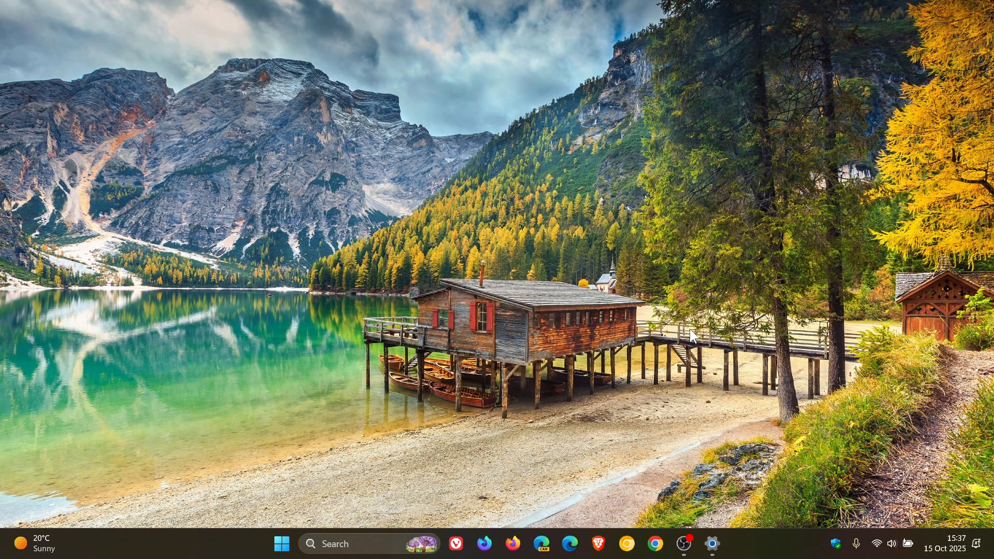